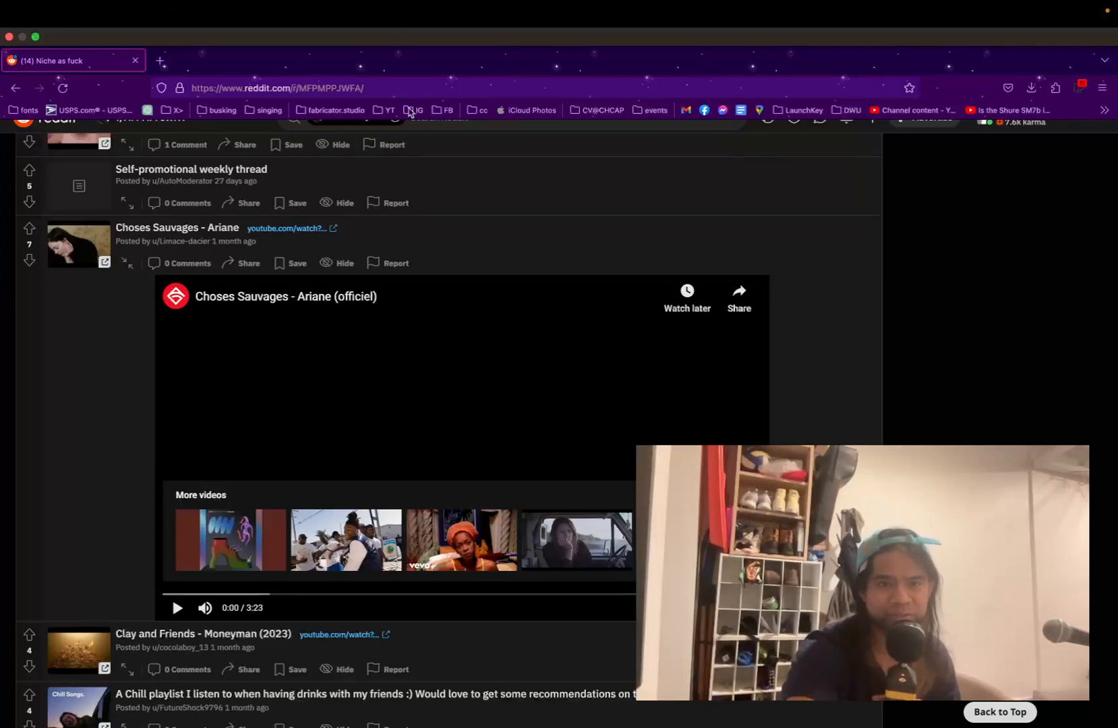
pyautogui.moveTo(186, 241)
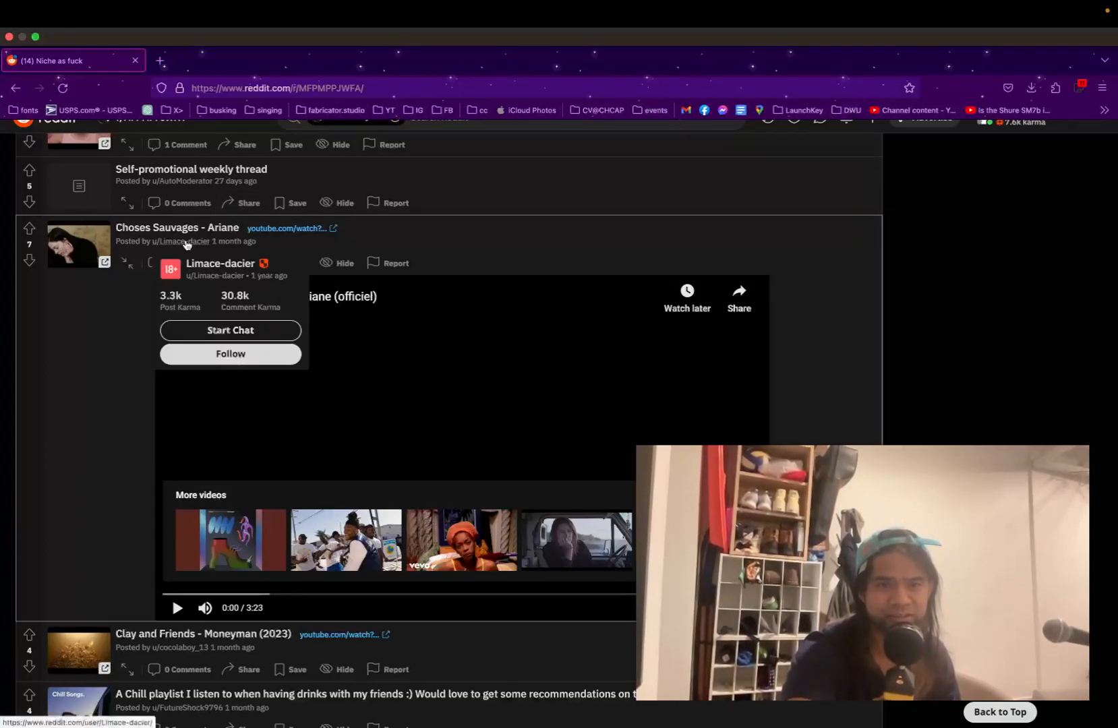
pyautogui.moveTo(235, 237)
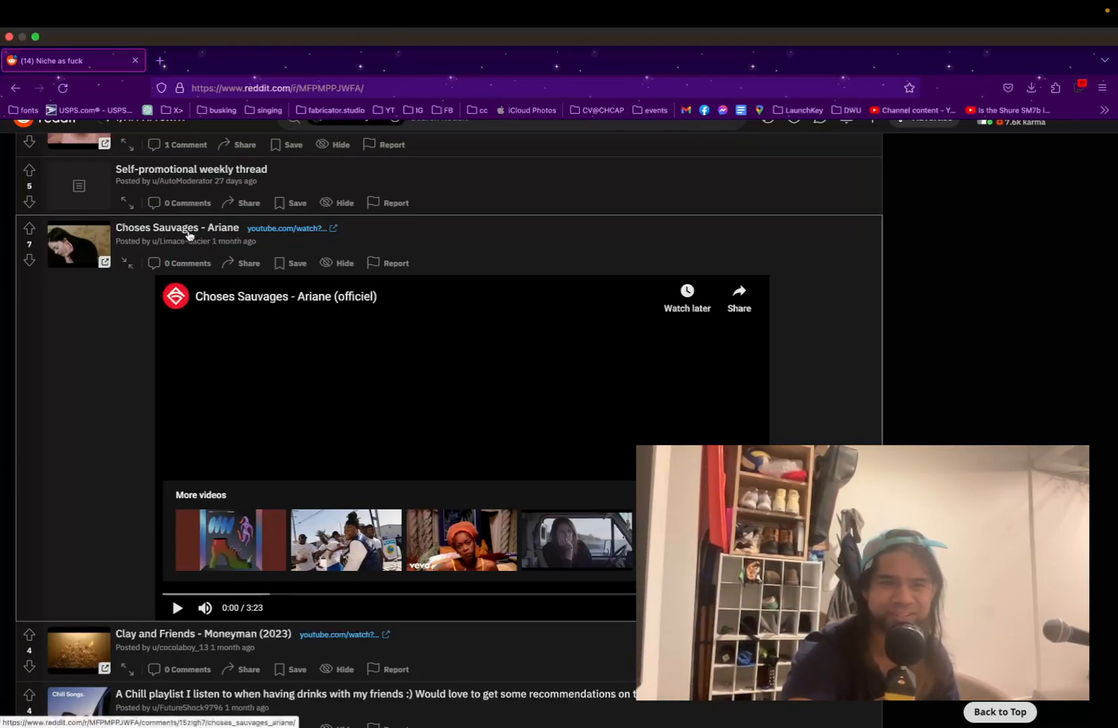
# Open the 'Choses Sauvages - Ariane' post's comments page from the feed.
pyautogui.click(176, 227)
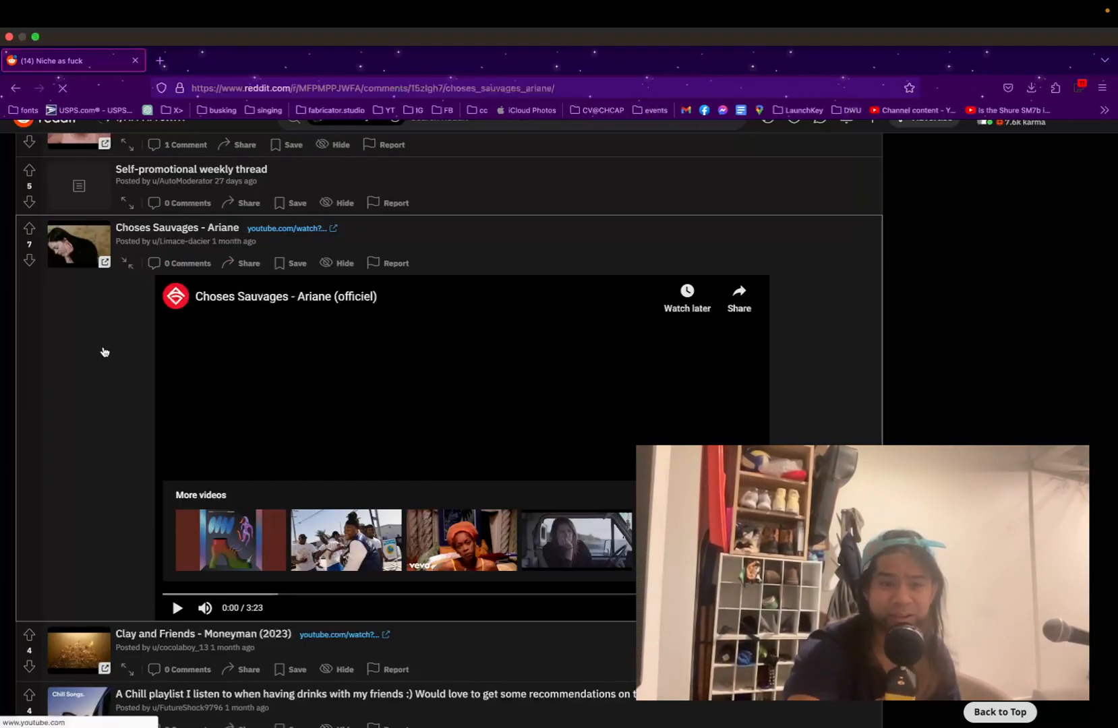
# Return to the r/MFPMPPJWFA 'Niche as fuck' subreddit feed.
pyautogui.click(176, 226)
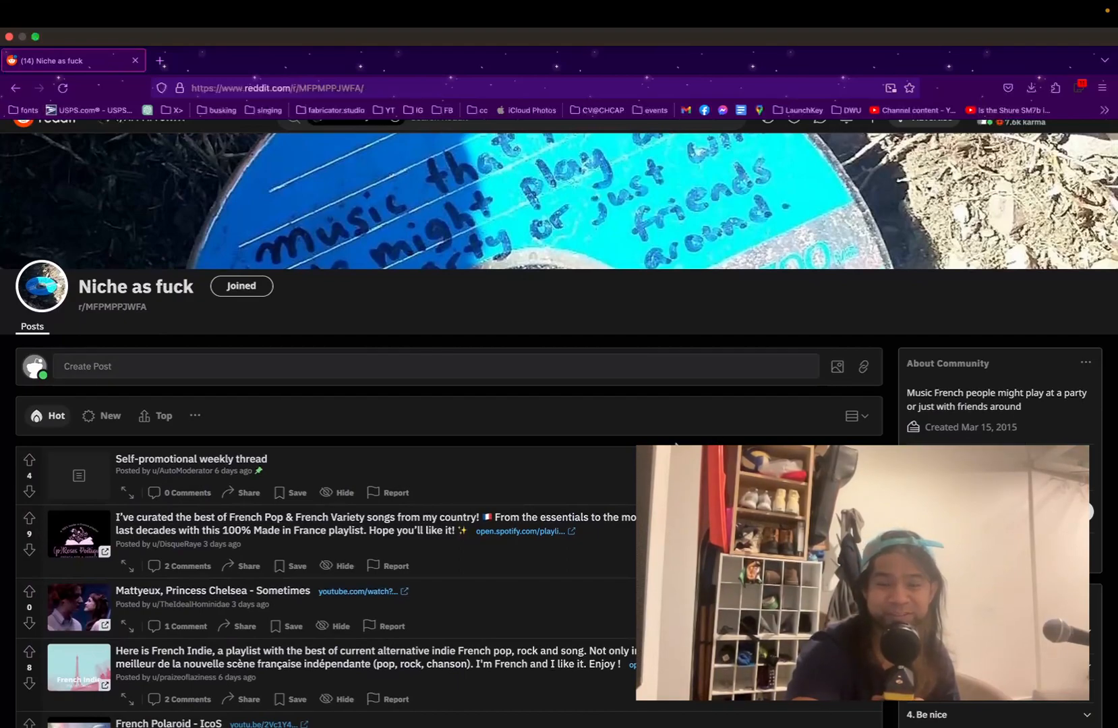
# Scroll to the 'Choses Sauvages - Ariane' post and play its embedded YouTube video.
pyautogui.scroll(-3)
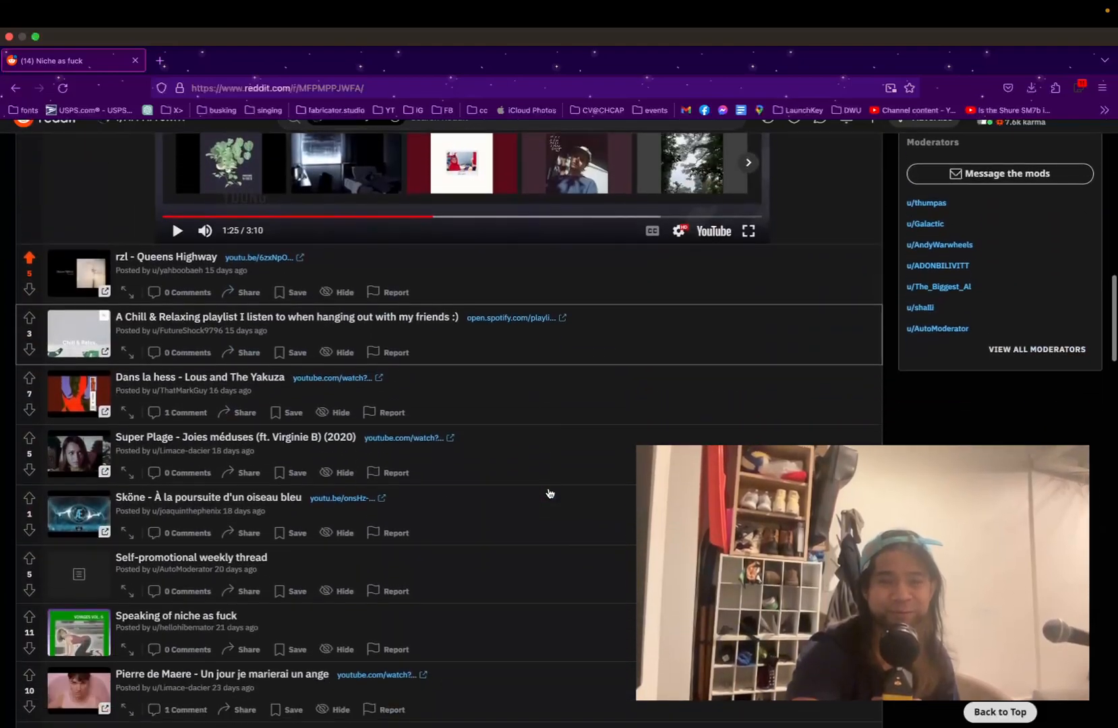
pyautogui.scroll(-3)
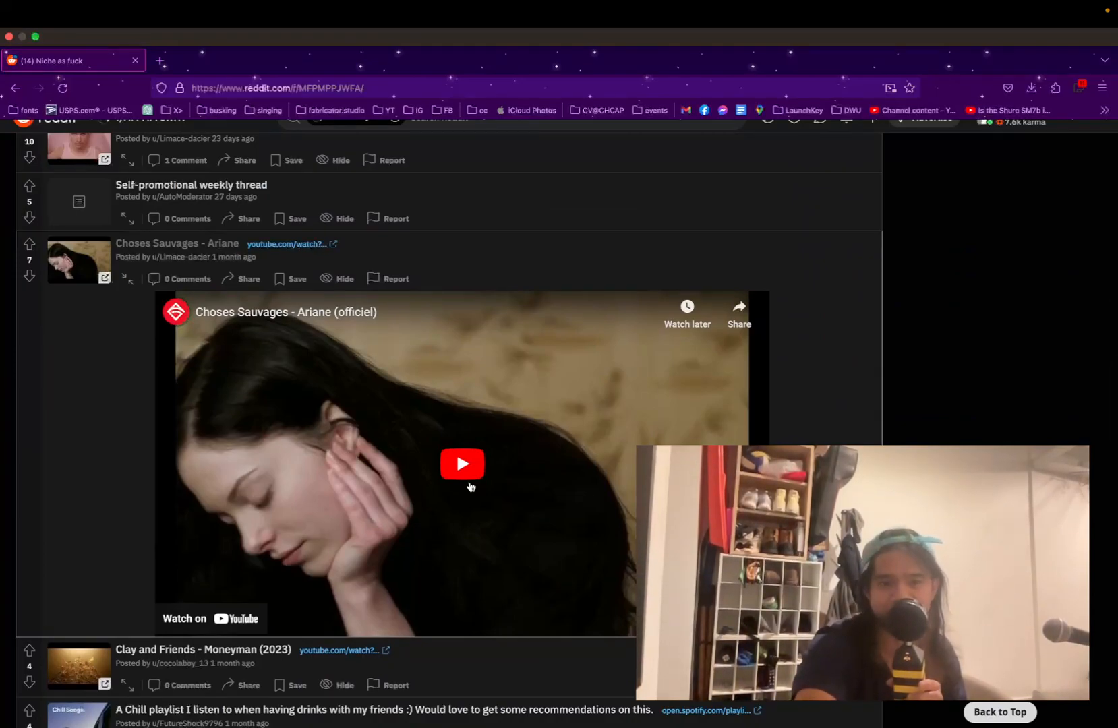
pyautogui.click(462, 464)
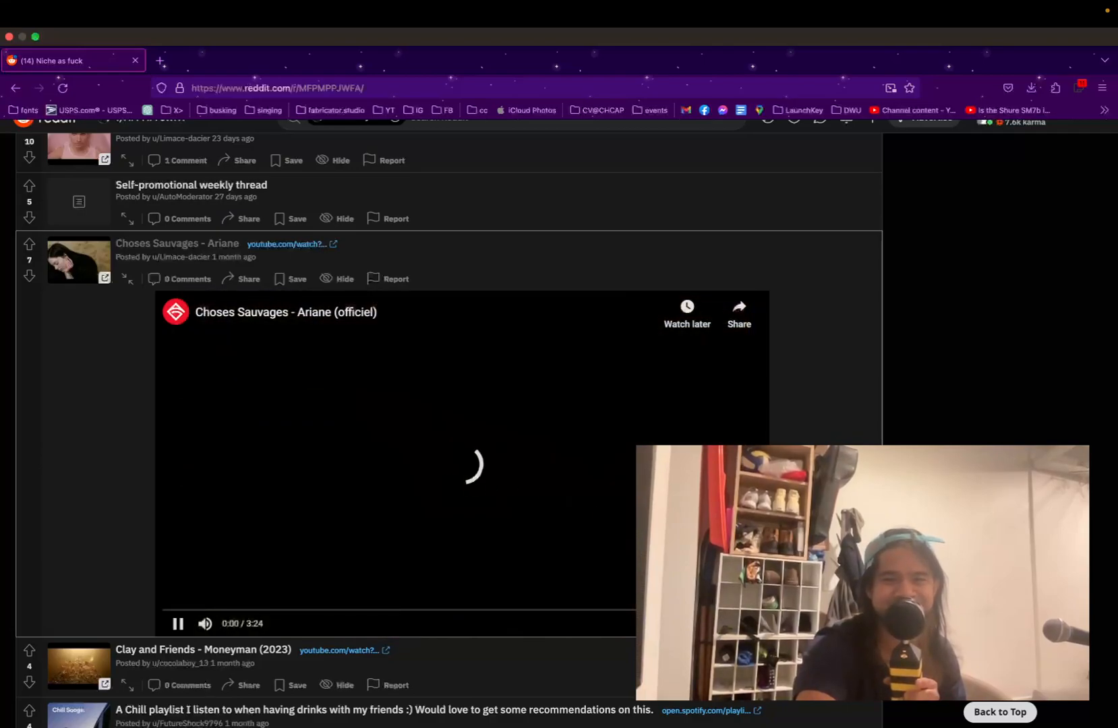